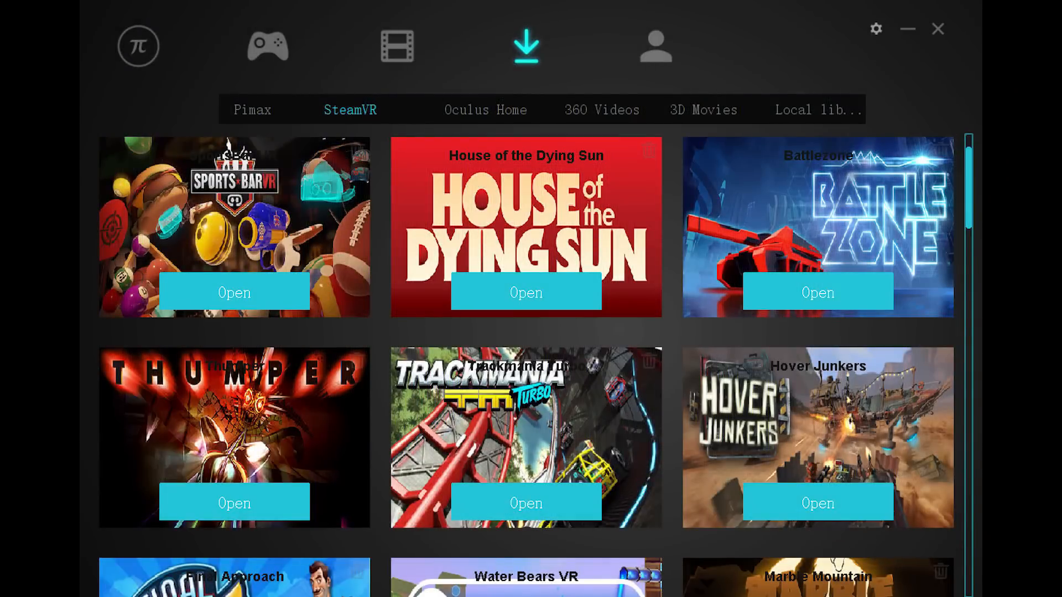
left_click(485, 110)
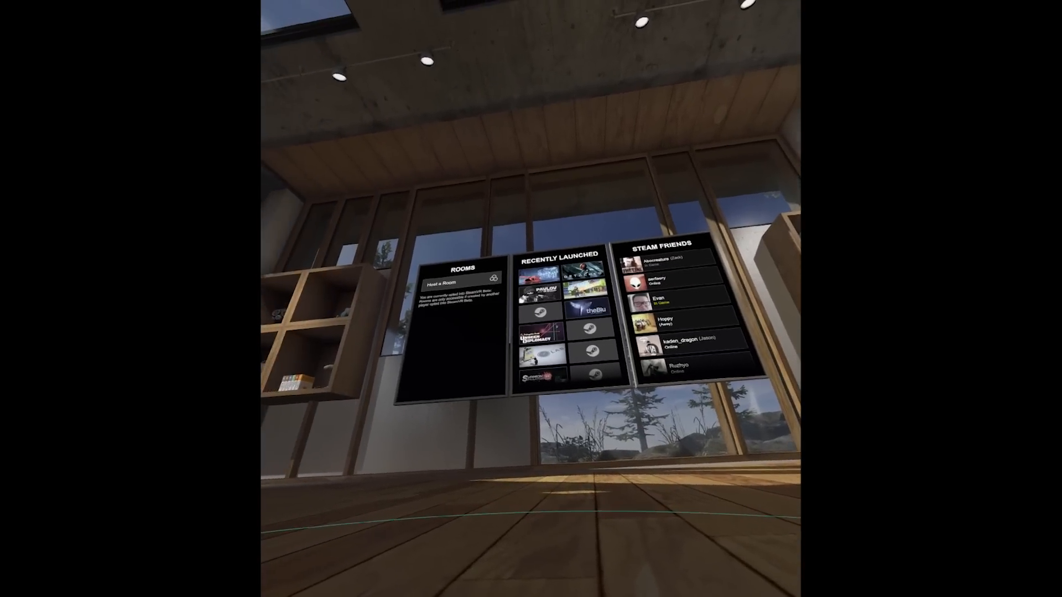
mouse_move(530, 298)
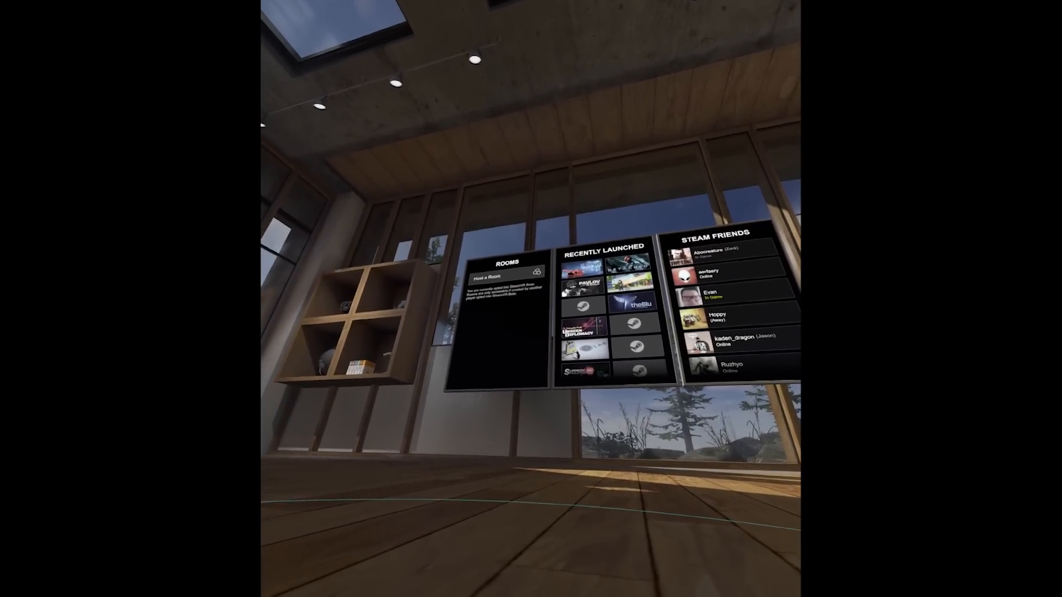